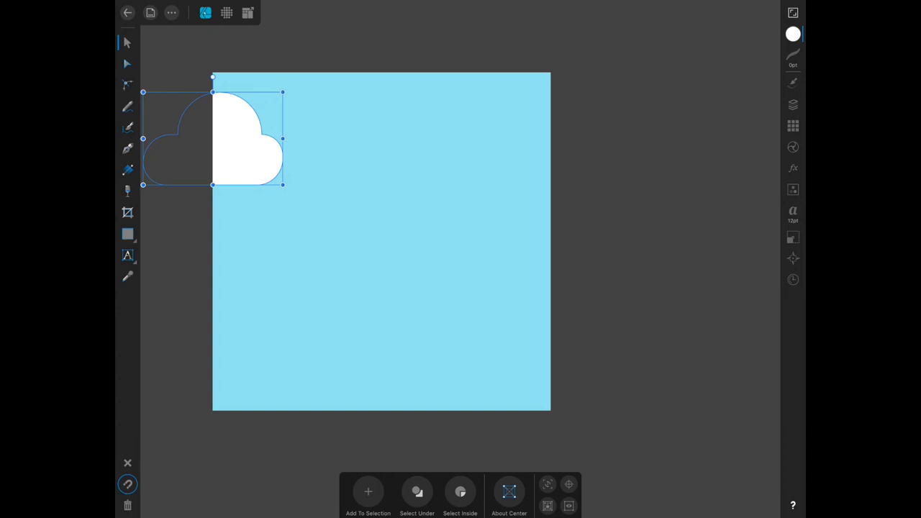
Duplicate the top-left cloud and shift the copy 2000 px right in X.
click(793, 236)
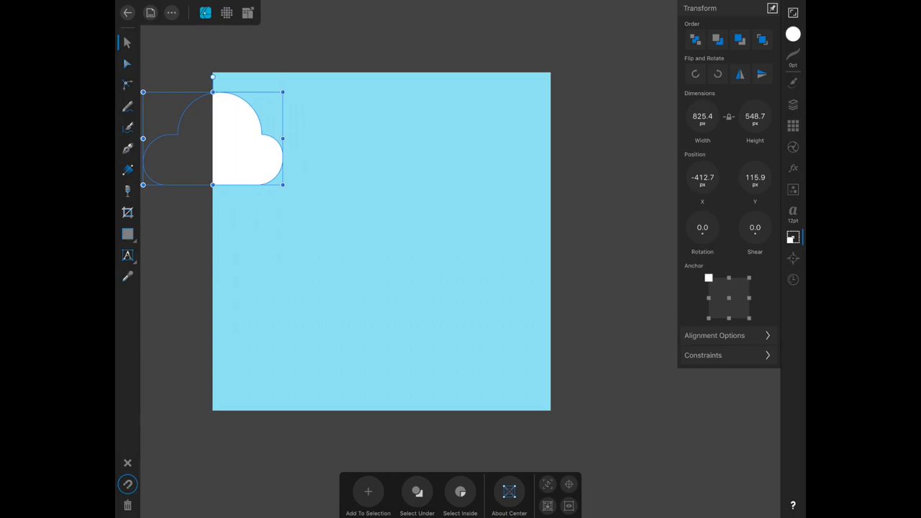
click(701, 177)
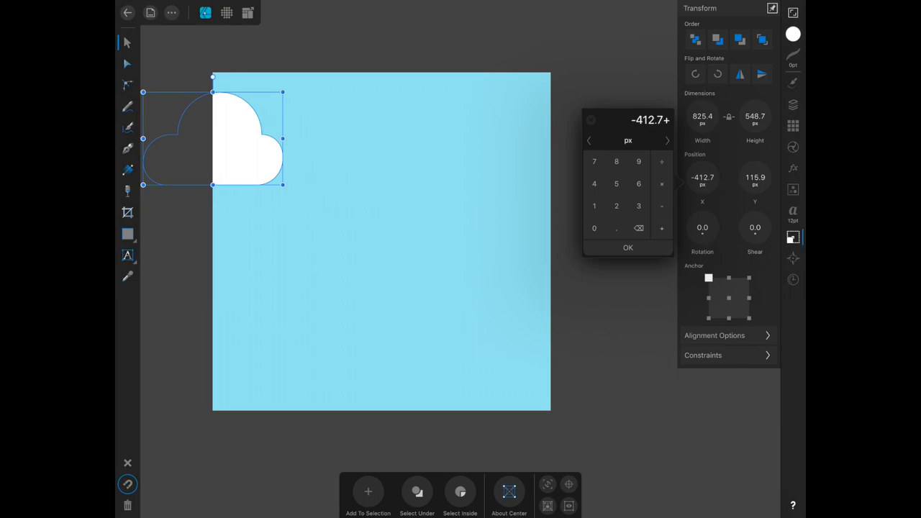
text(2000)
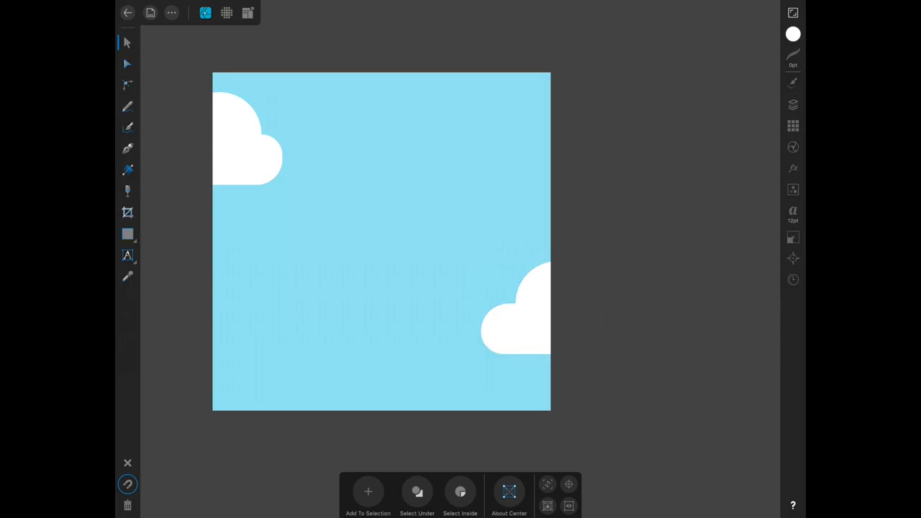
Drag a copy of the right-edge cloud into the middle of the canvas.
click(515, 309)
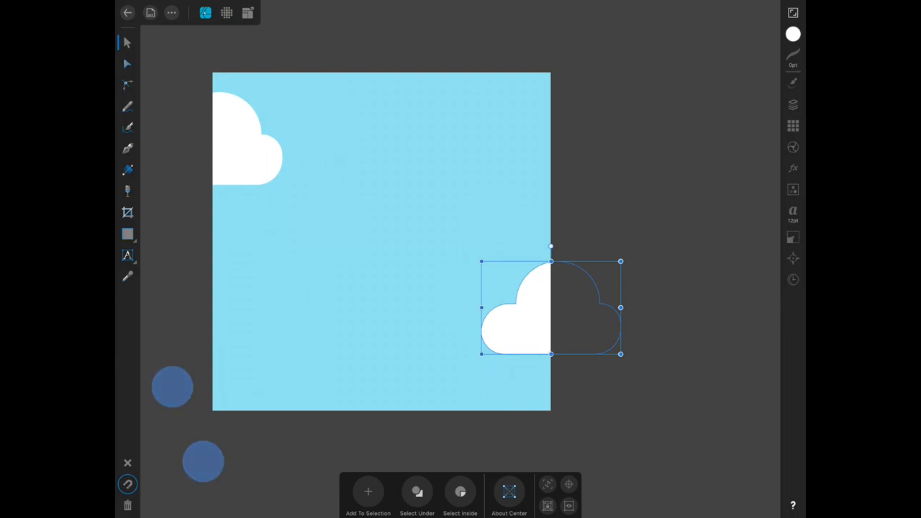
drag(550, 308, 354, 297)
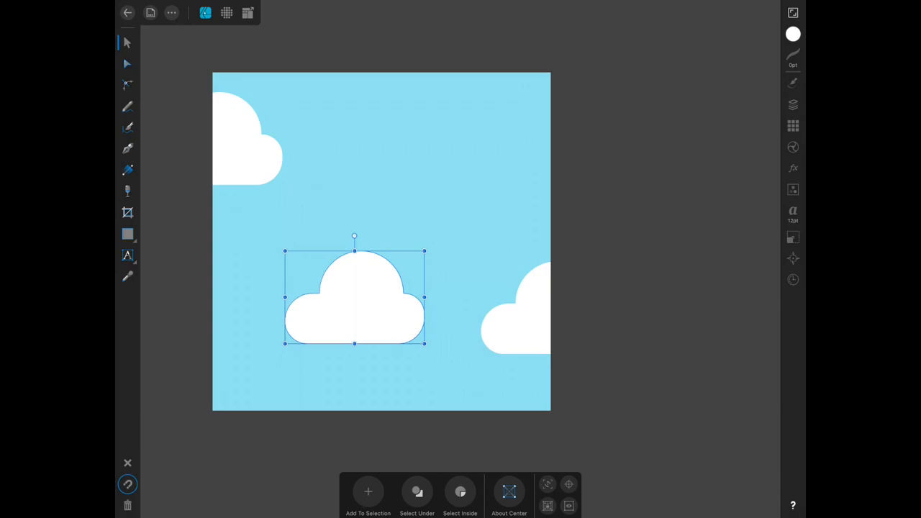
click(791, 236)
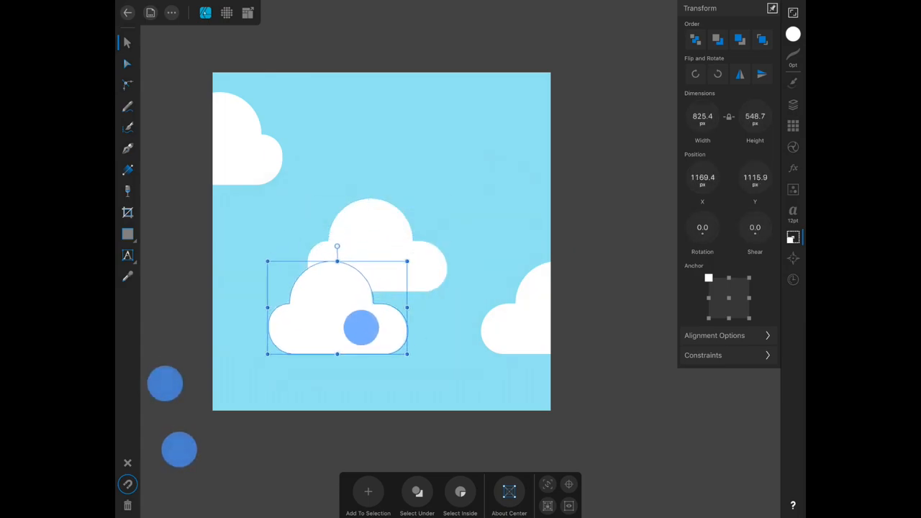
Move the cloud to the bottom-left edge and add a copy offset +2000 in X and shifted up in Y.
drag(336, 307, 238, 353)
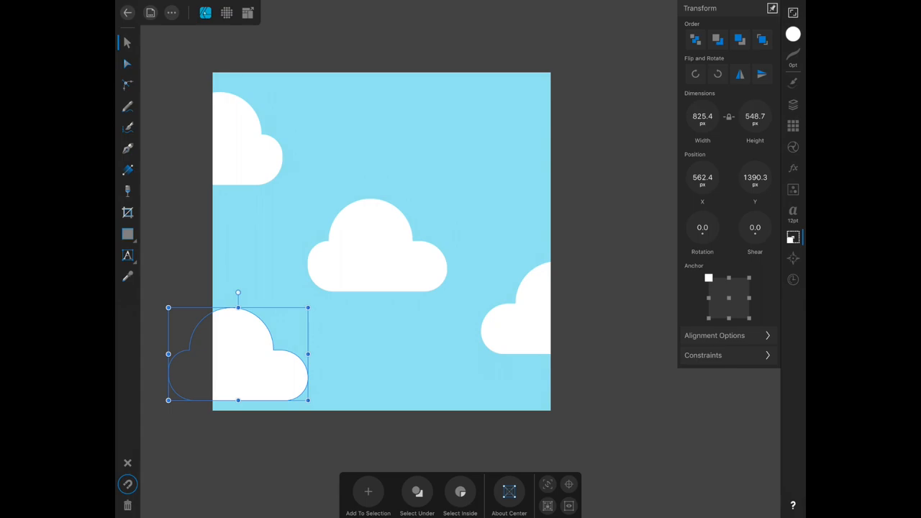
click(702, 177)
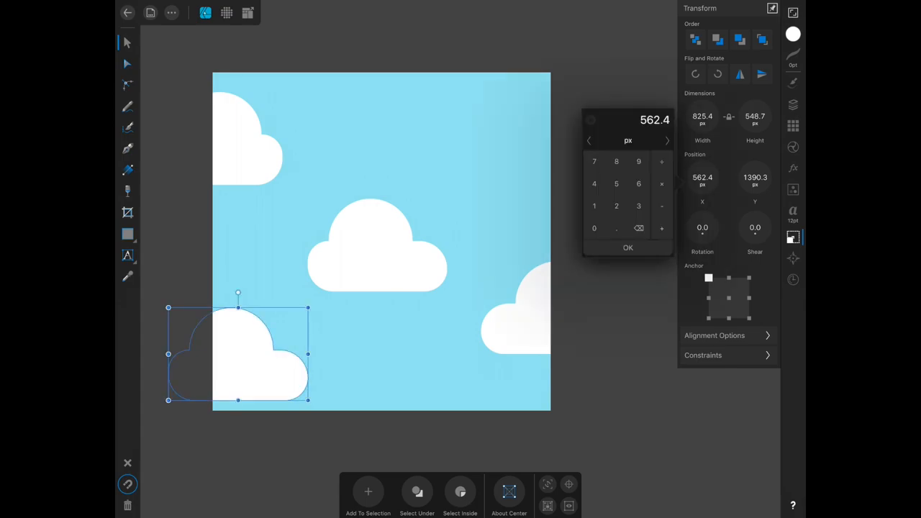
click(594, 228)
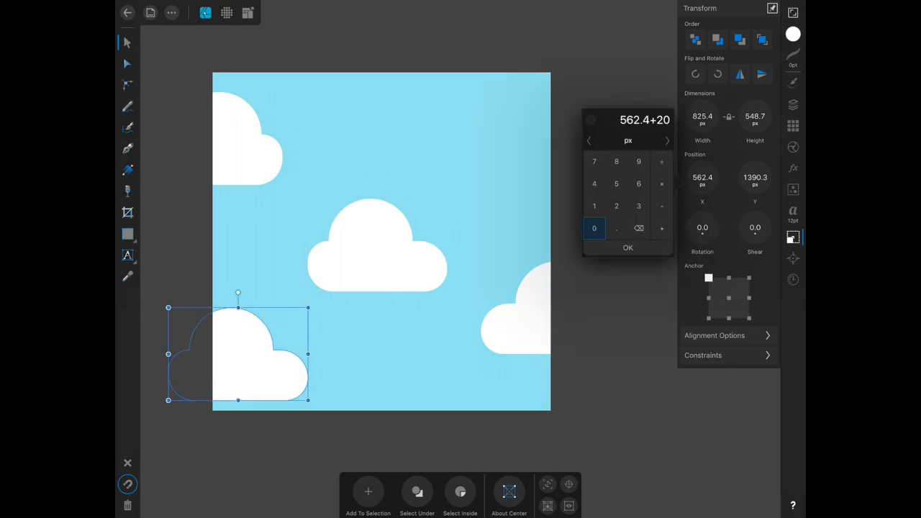
click(594, 228)
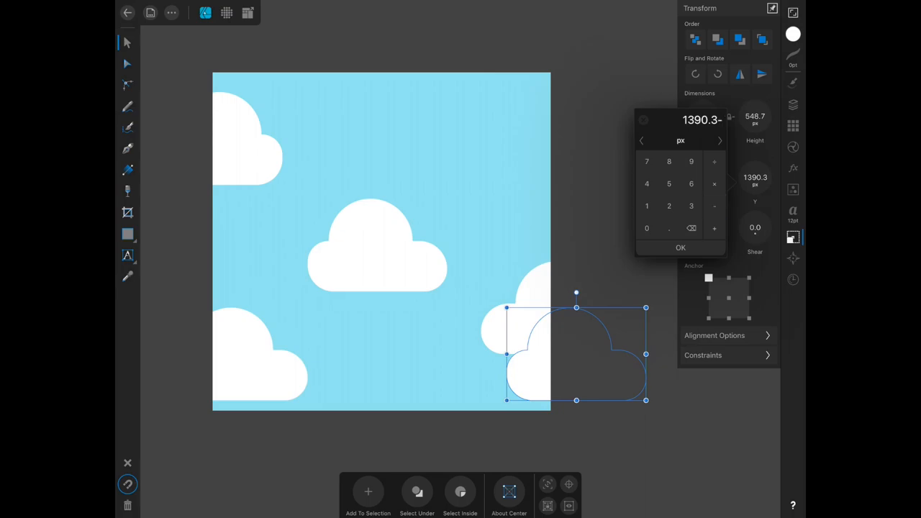
click(679, 247)
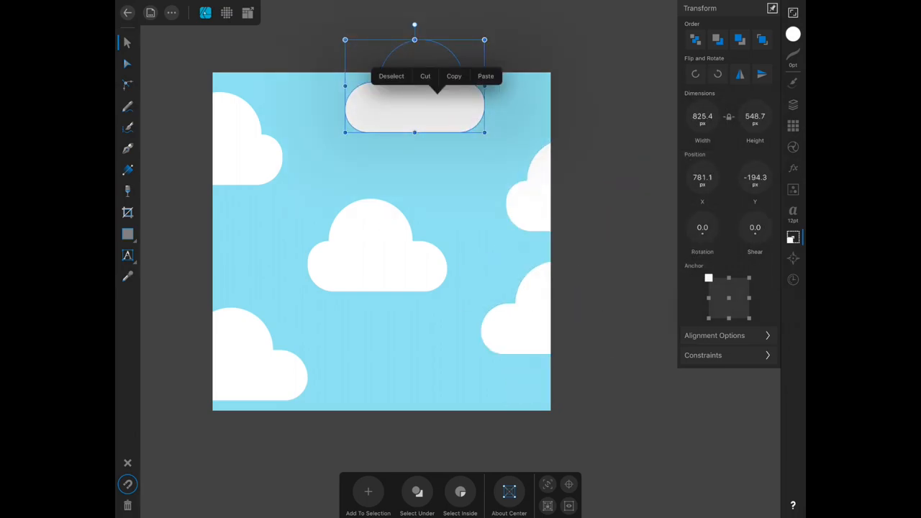
Copy the top-edge cloud 2000 px lower in Y onto the bottom edge, then deselect.
click(485, 76)
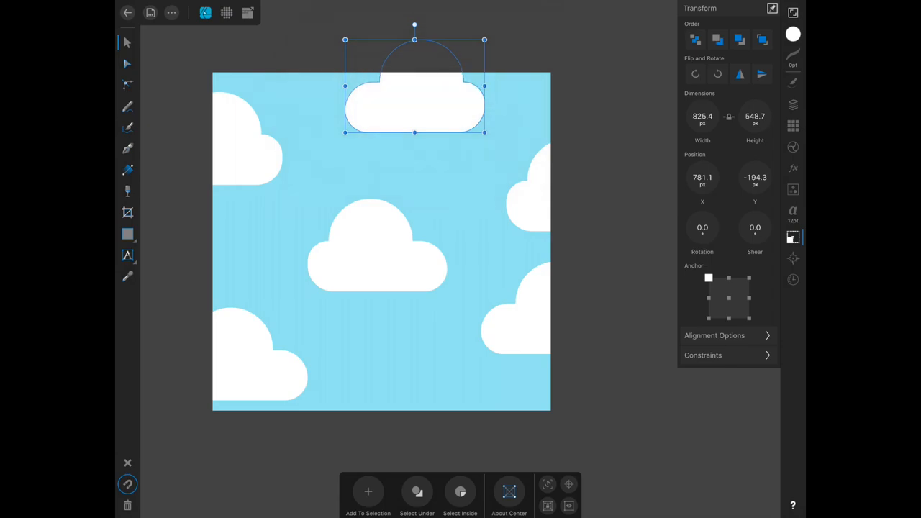
click(755, 176)
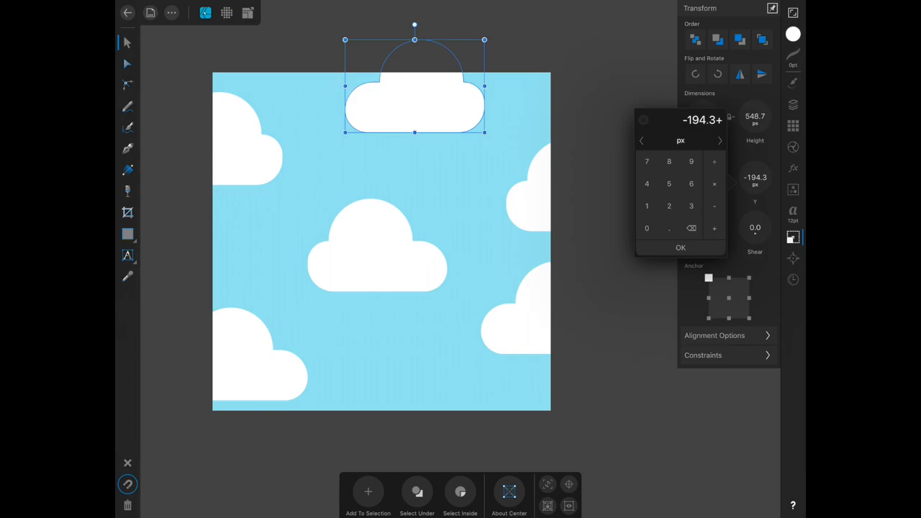
click(680, 247)
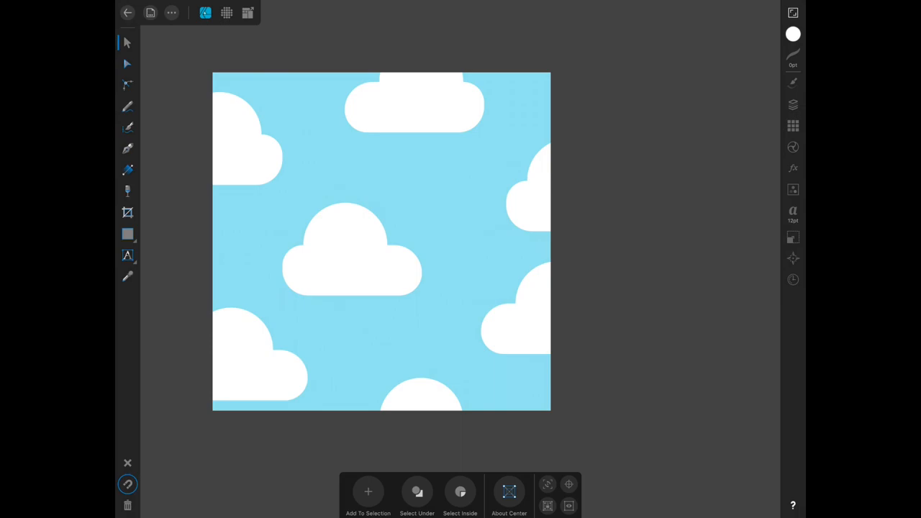
click(150, 13)
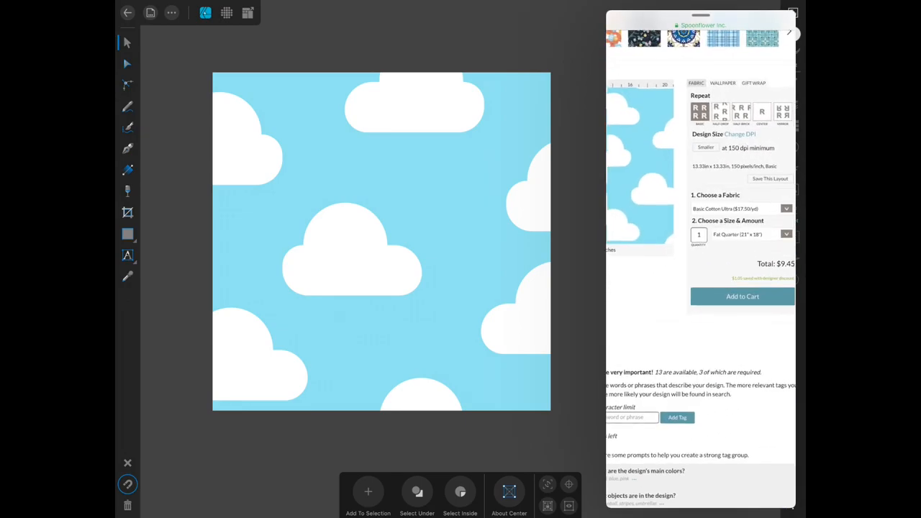
Switch the Spoonflower preview to the Half Drop repeat layout.
click(720, 114)
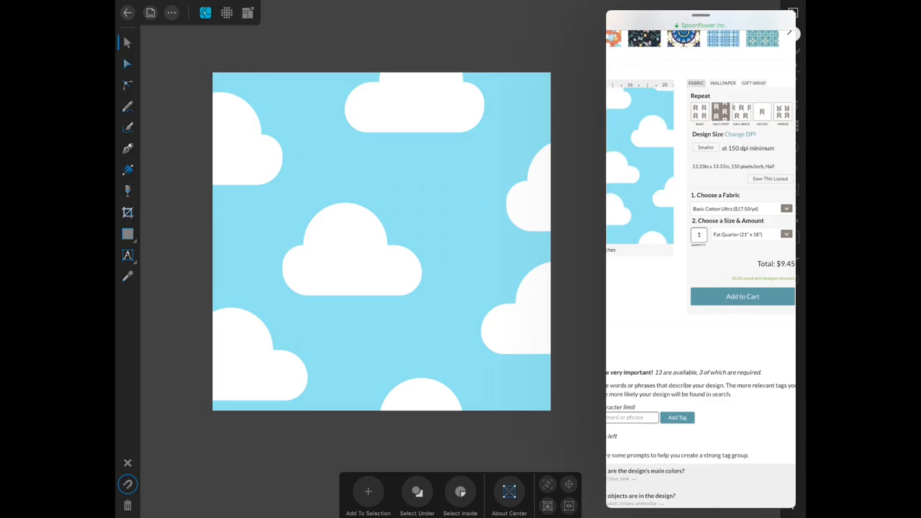